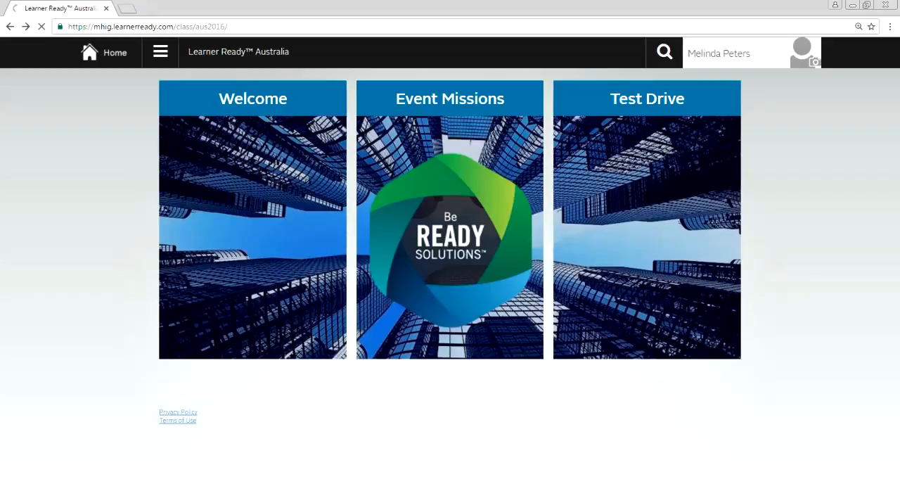
Step: Open the event Agenda card from the Welcome tile on the home page
click(253, 220)
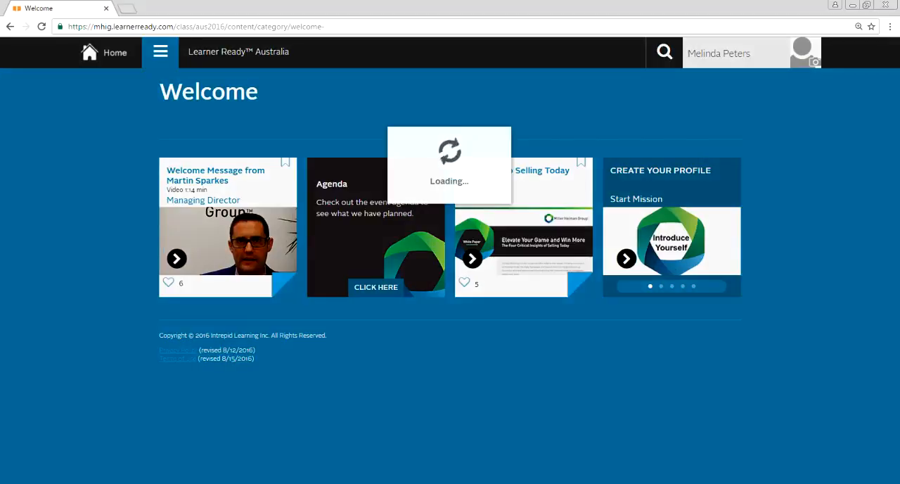
click(376, 287)
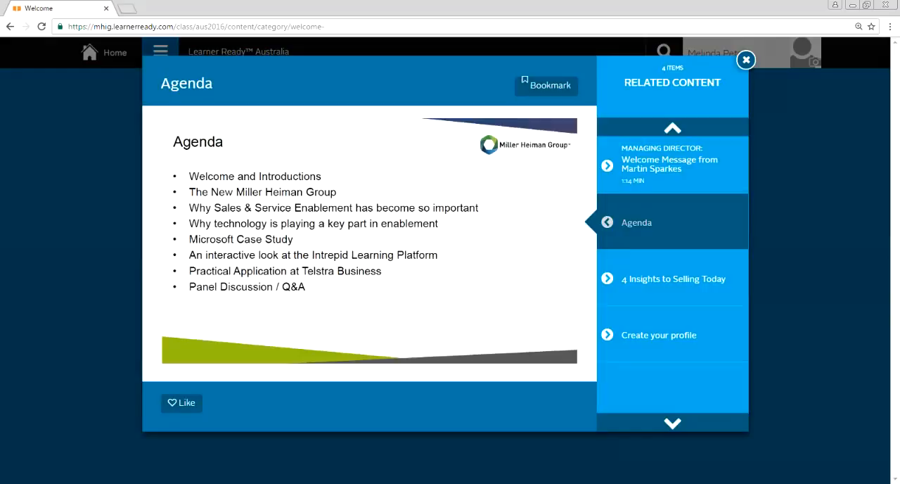
Step: Open the Create your profile mission brief from the Related Content sidebar
click(745, 59)
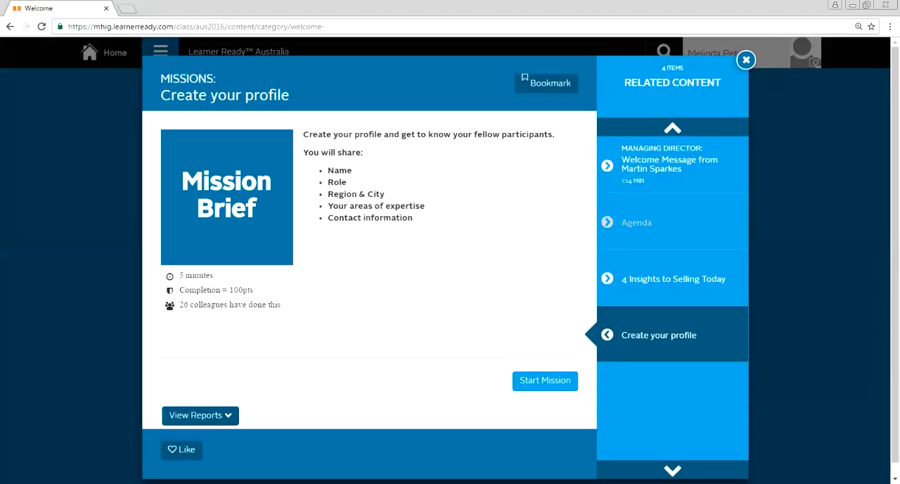
Step: Start the profile mission and save the About Me step
click(546, 381)
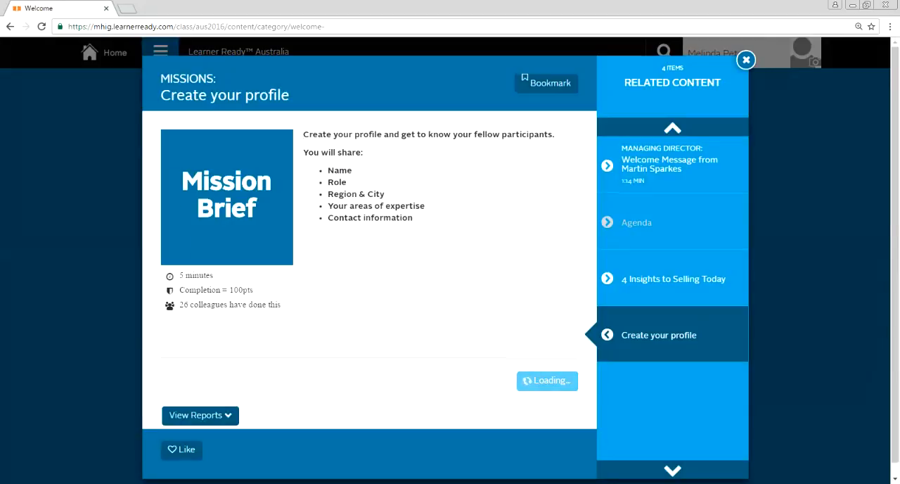
click(547, 380)
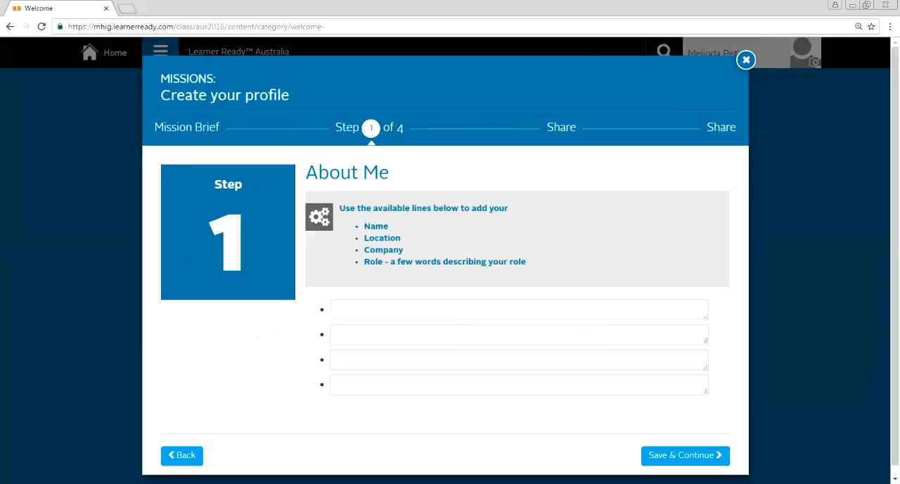
click(685, 455)
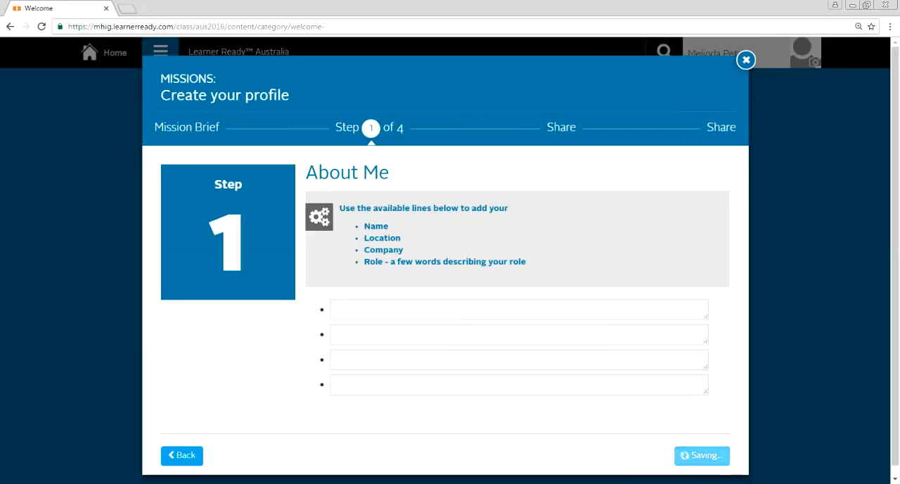
click(701, 456)
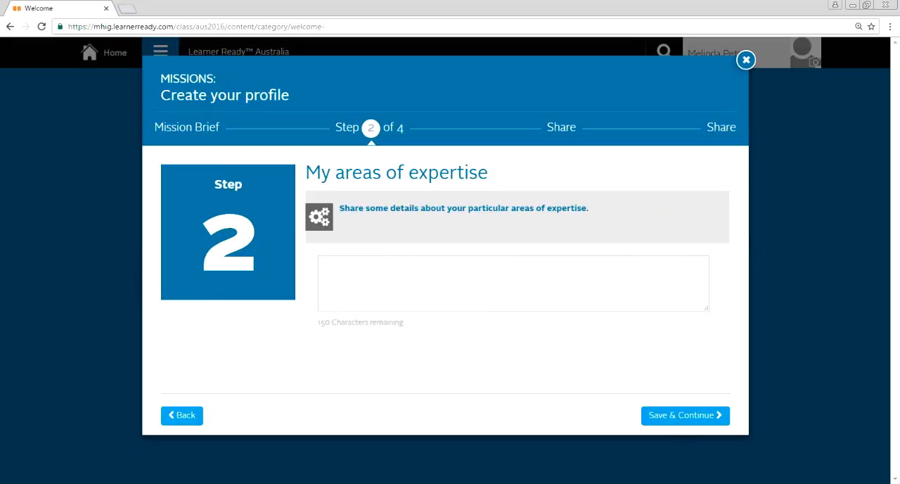
Step: Save the expertise, fun facts and profile picture steps to reach Share Report
click(684, 415)
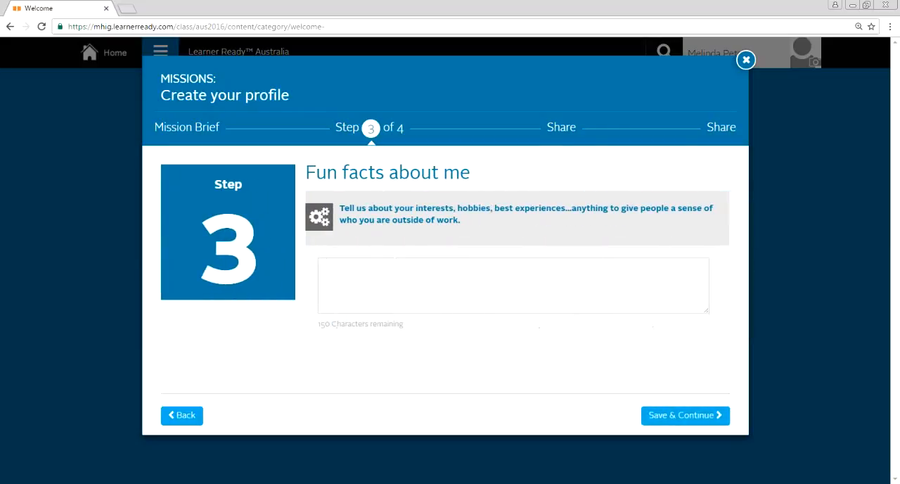
click(685, 415)
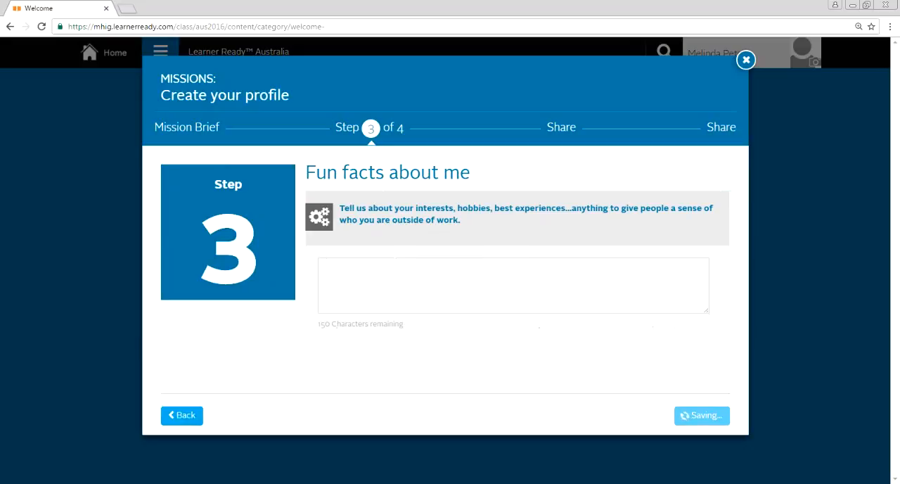
click(701, 415)
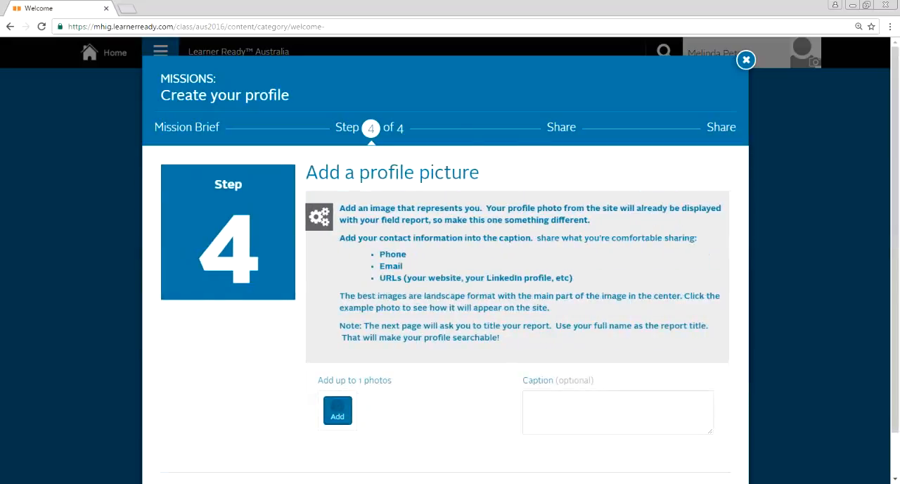
scroll(down, 3)
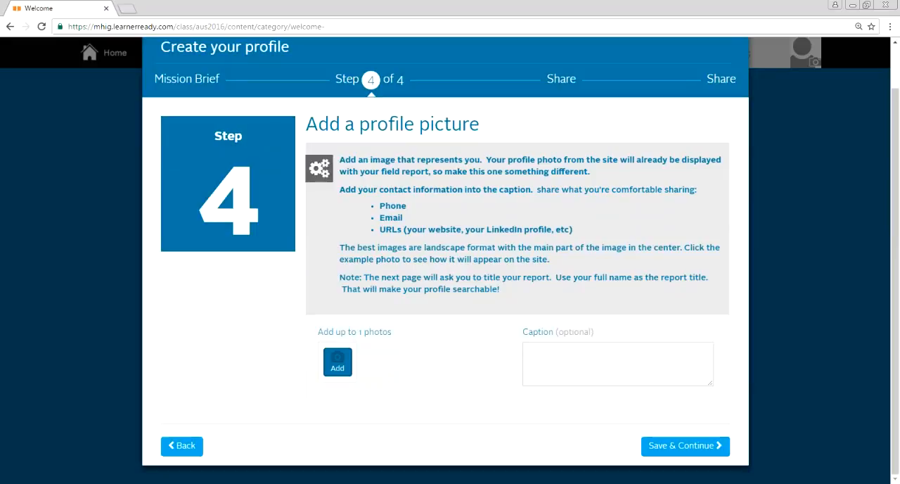
click(685, 446)
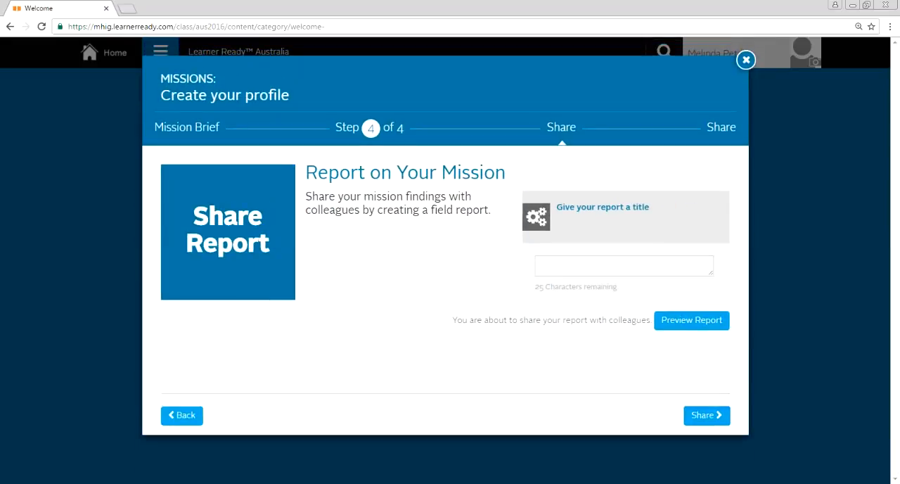
Step: Share the profile report, then scroll through colleagues' Field Reports gallery
click(706, 415)
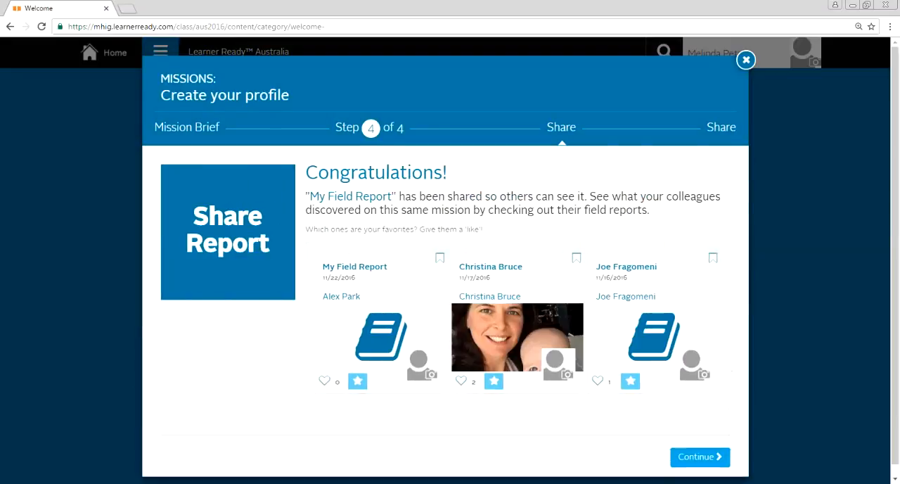
click(745, 59)
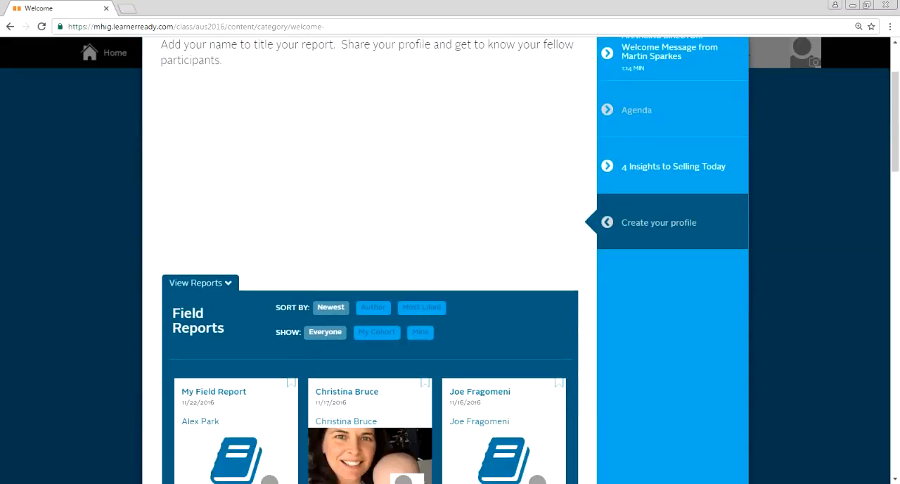
scroll(down, 3)
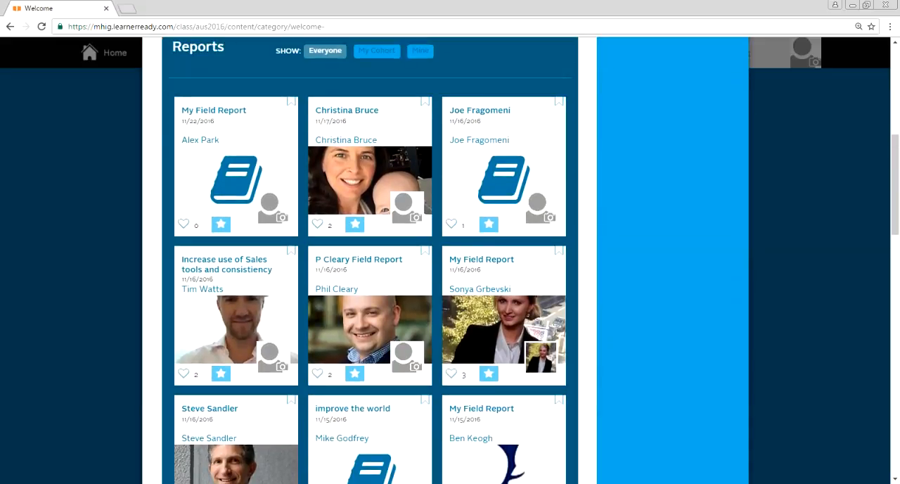
scroll(down, 3)
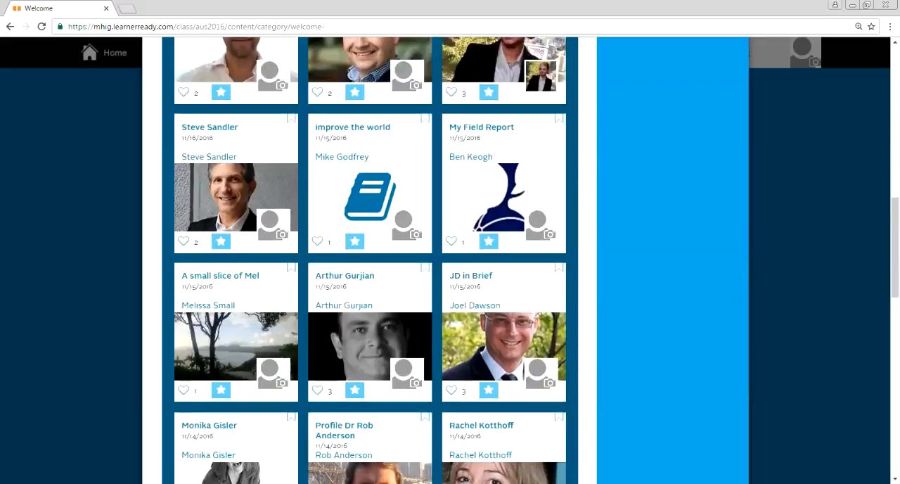
scroll(down, 3)
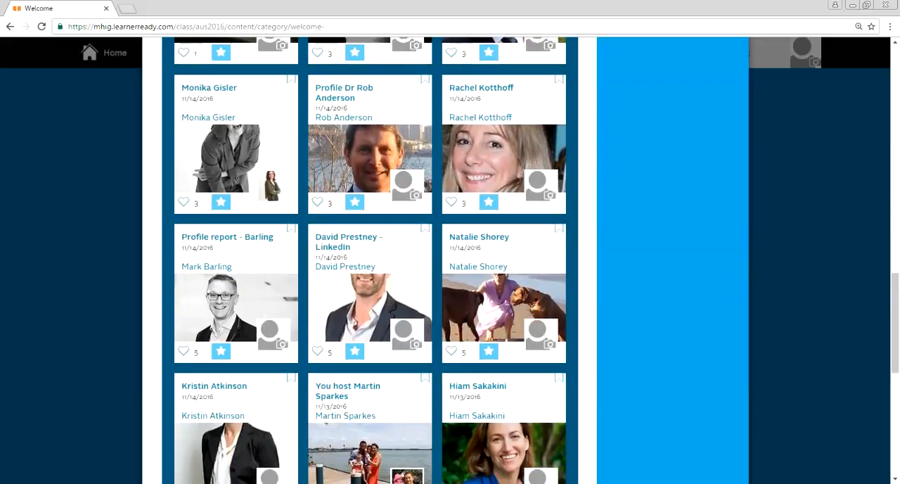
scroll(down, 3)
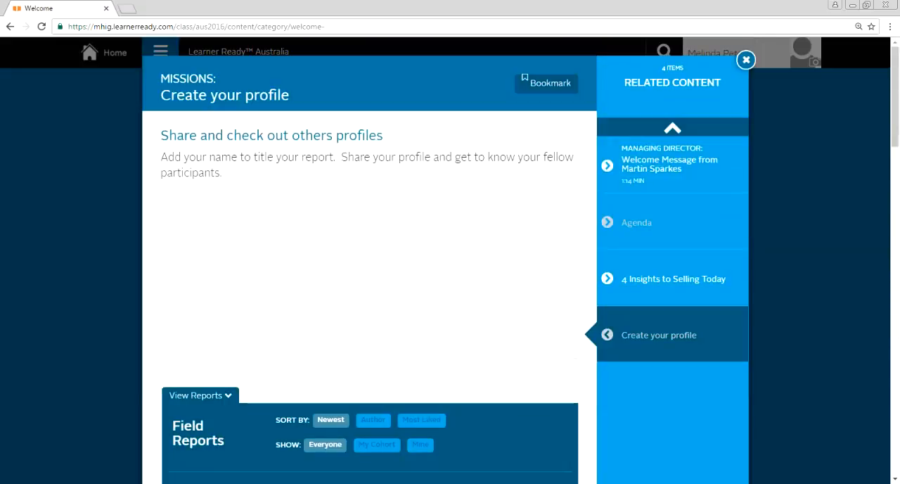
Step: Close the profile mission window and choose Event Missions from the hamburger menu
click(746, 60)
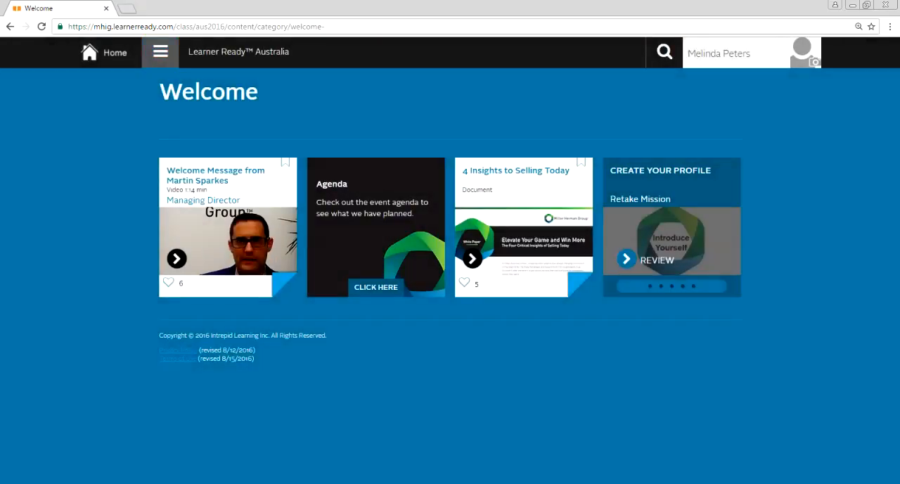
click(160, 51)
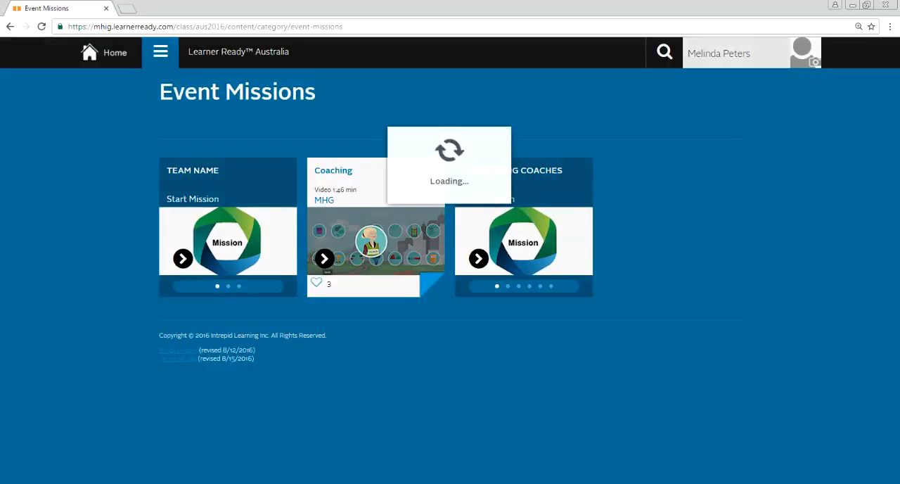
Step: Start the Team Name mission and save the Name your team and Team Logo steps
click(227, 243)
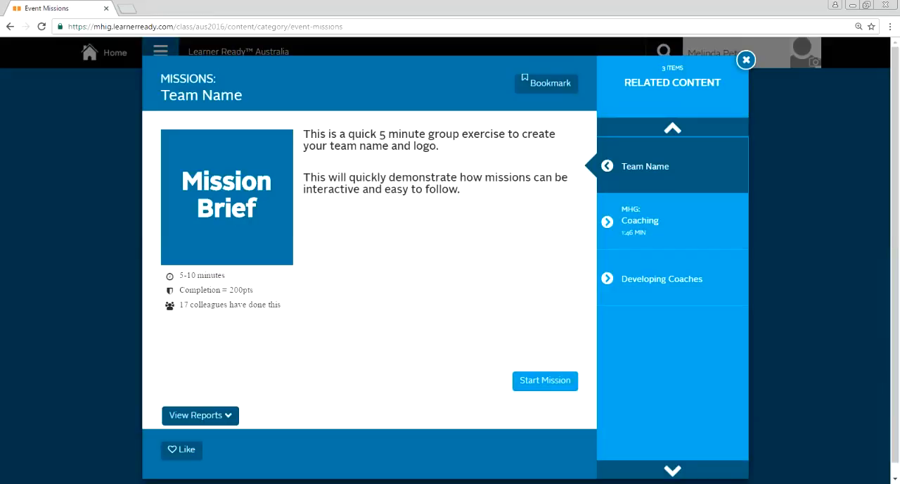
click(545, 380)
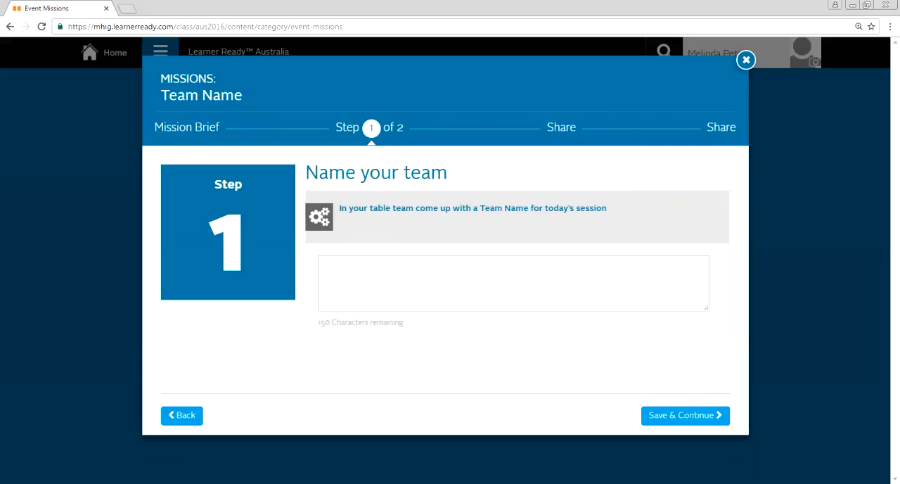
click(684, 415)
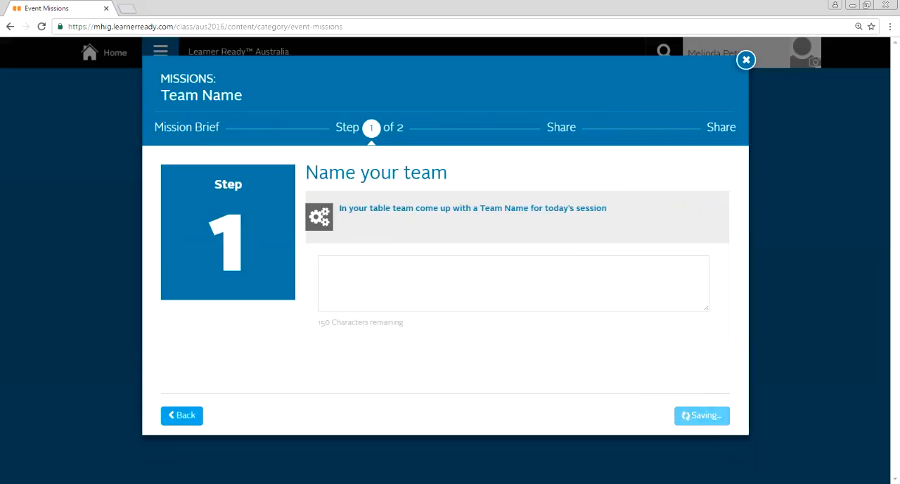
click(701, 415)
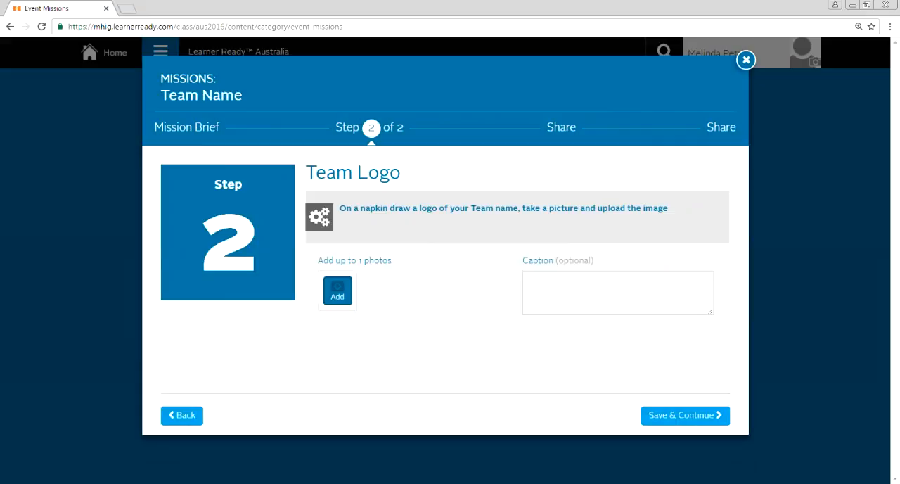
click(684, 415)
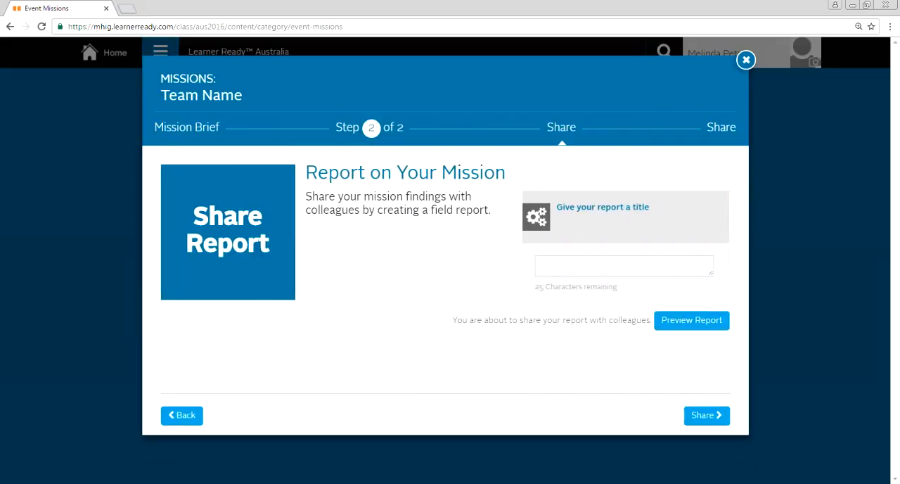
click(624, 266)
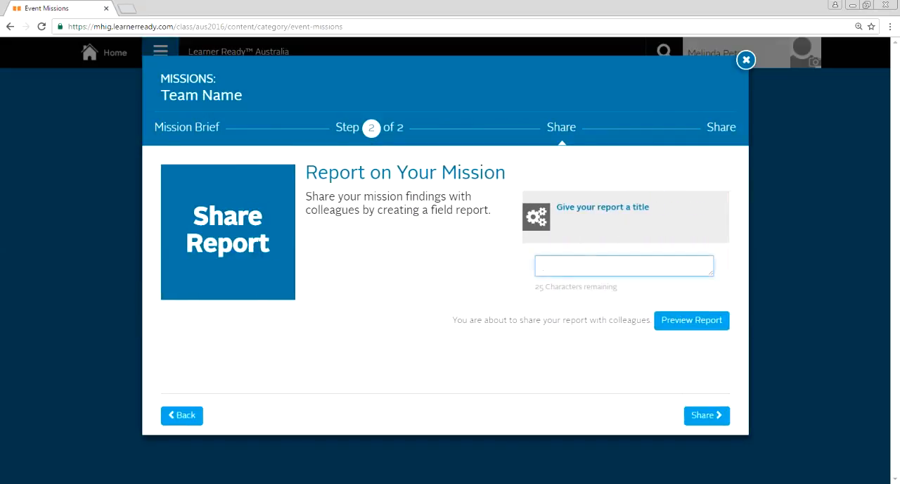
click(707, 415)
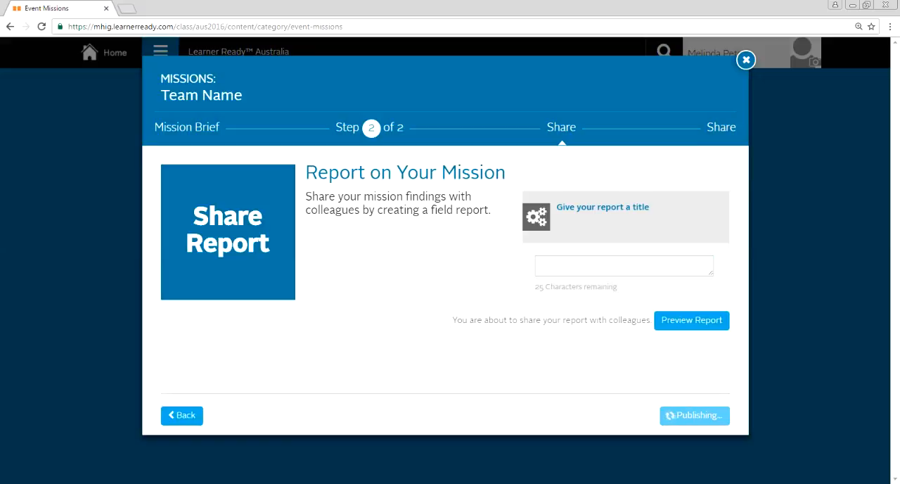
click(695, 416)
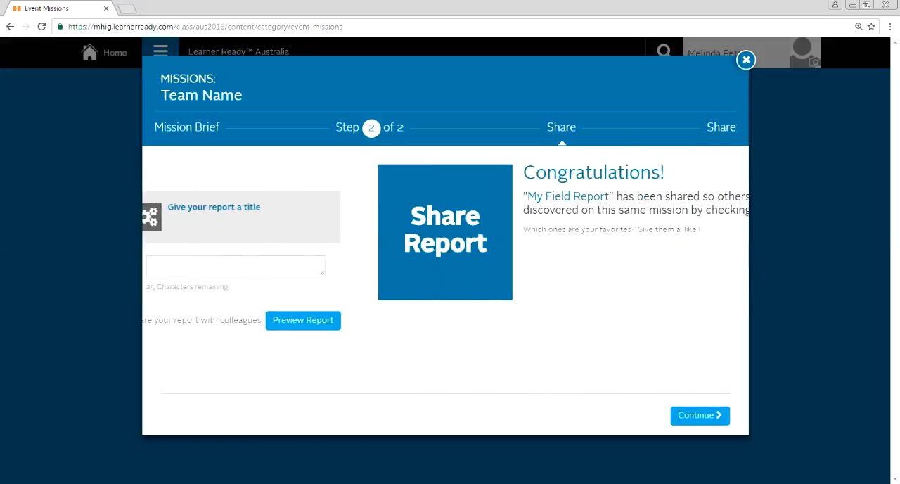
click(699, 415)
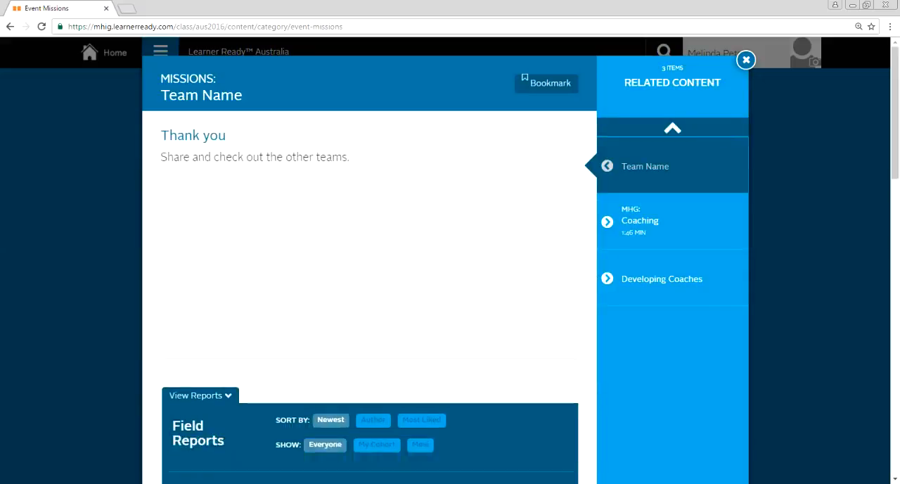
scroll(down, 3)
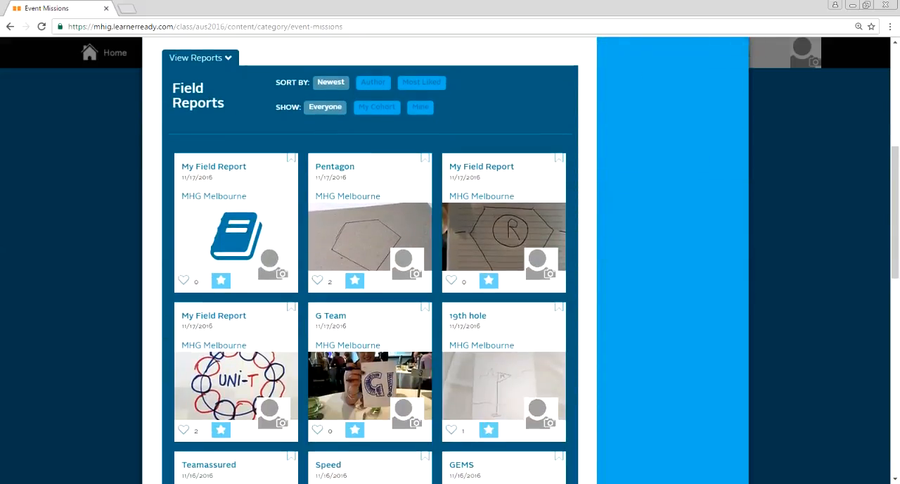
scroll(down, 3)
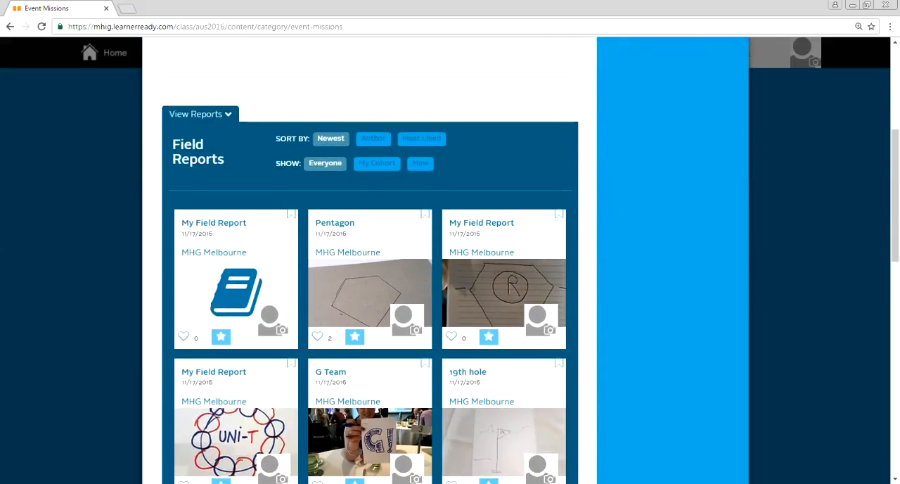
scroll(down, 3)
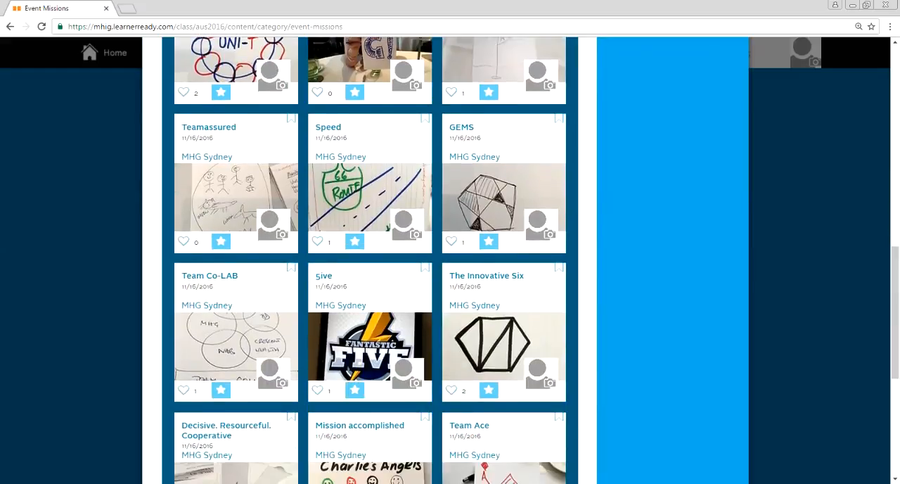
scroll(down, 3)
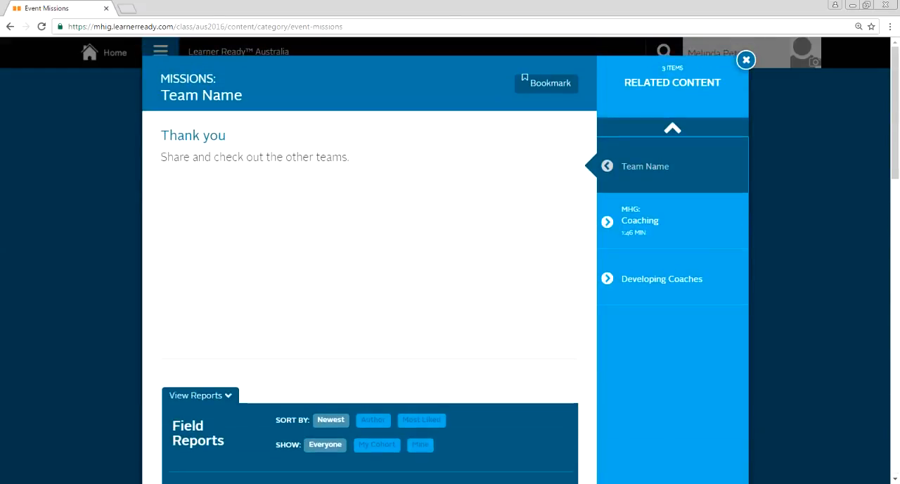
Step: Close the Team Name mission window and play the MHG Coaching video tile
click(745, 59)
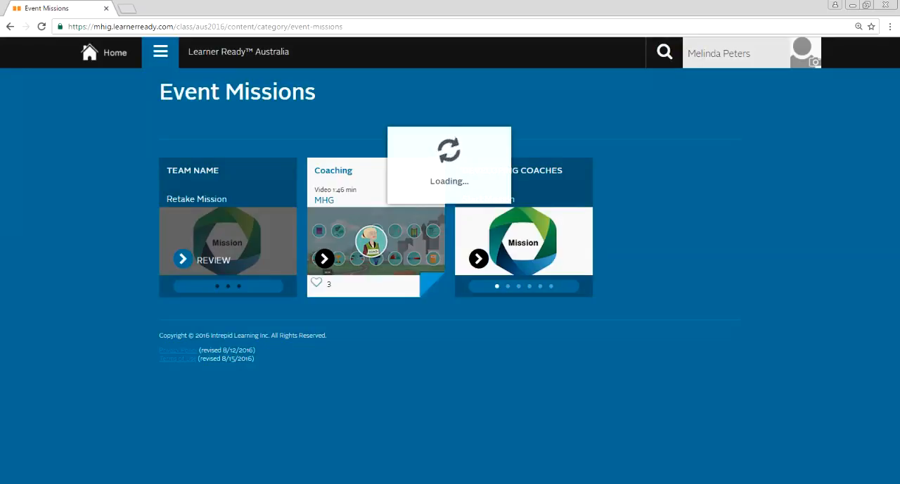
click(324, 259)
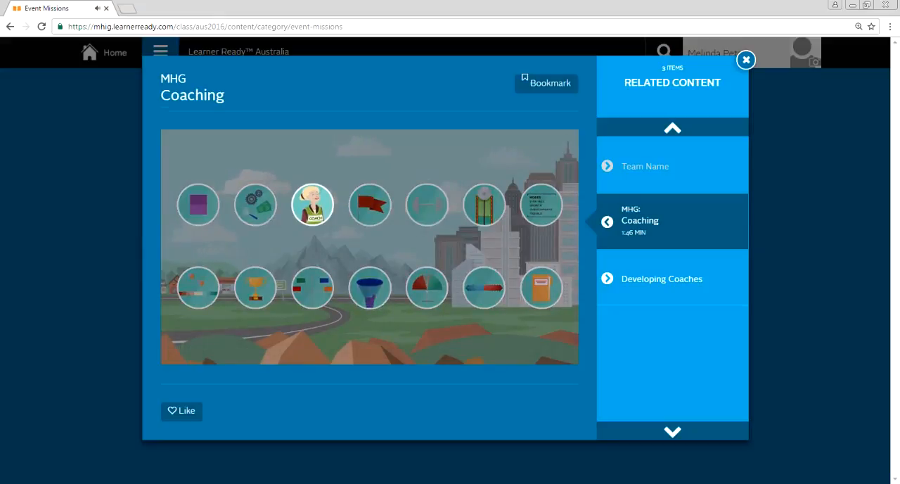
Step: Switch to Developing Coaches in Related Content and start that mission
click(746, 59)
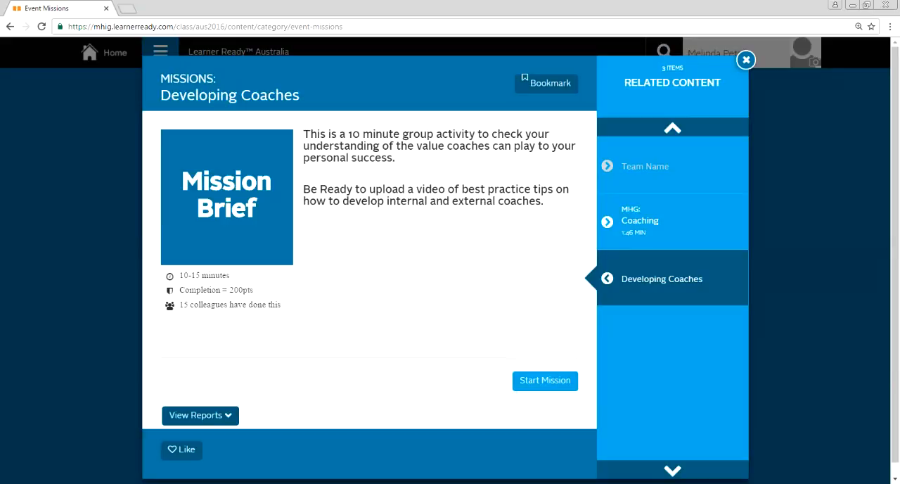
click(545, 380)
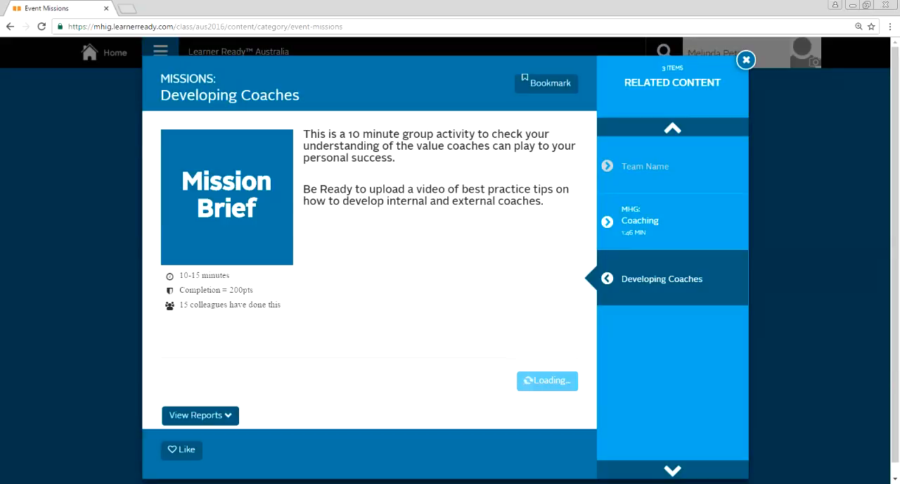
Step: Save the Step 1 Coaching answers and submit the Step 2 Criteria answers
click(640, 220)
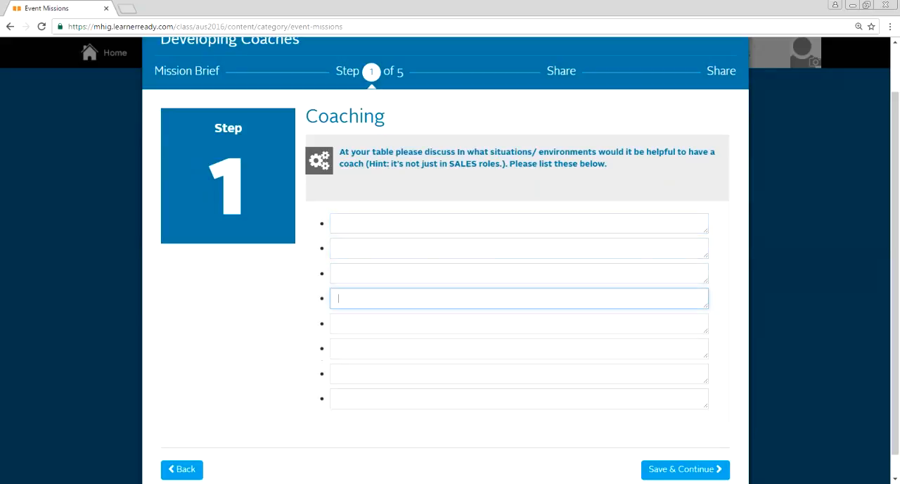
click(685, 469)
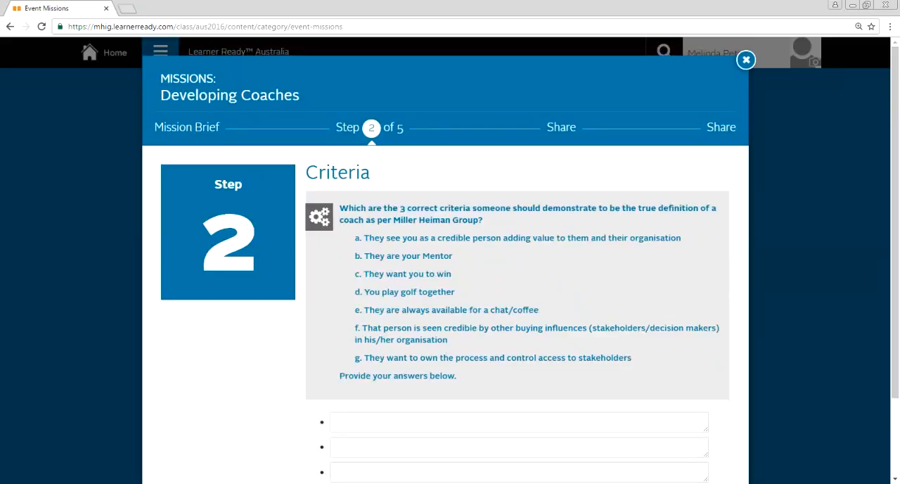
scroll(down, 3)
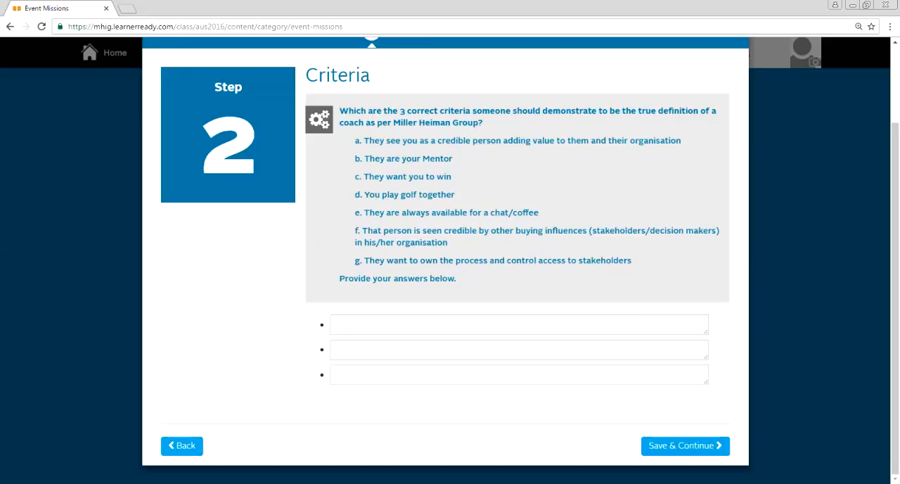
click(685, 445)
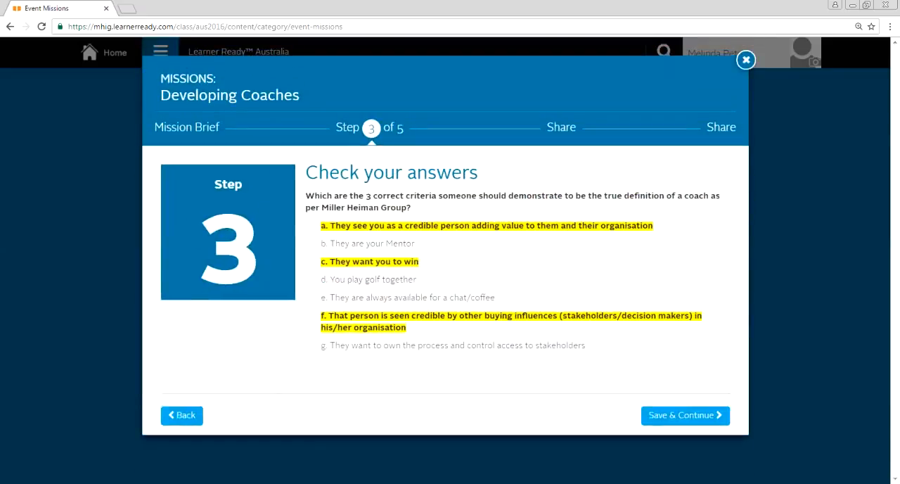
Step: Continue past the Step 3 answer check and save the Step 4 story answer
click(684, 415)
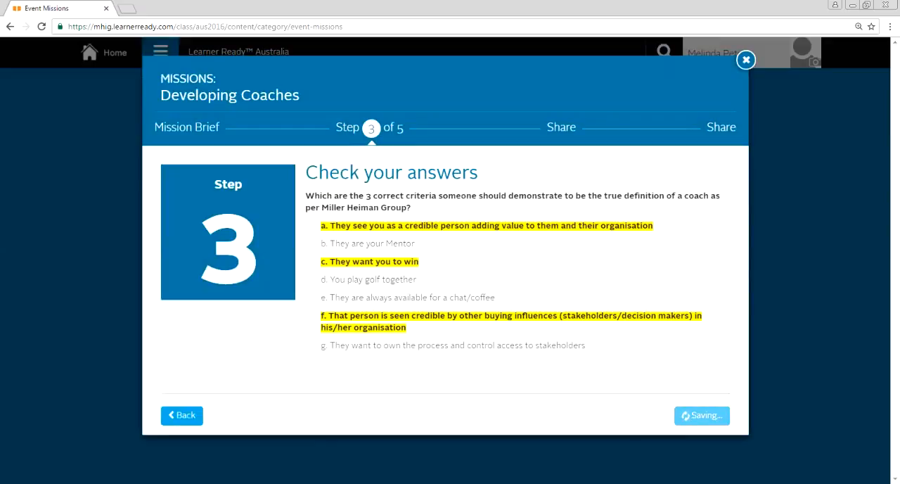
click(701, 415)
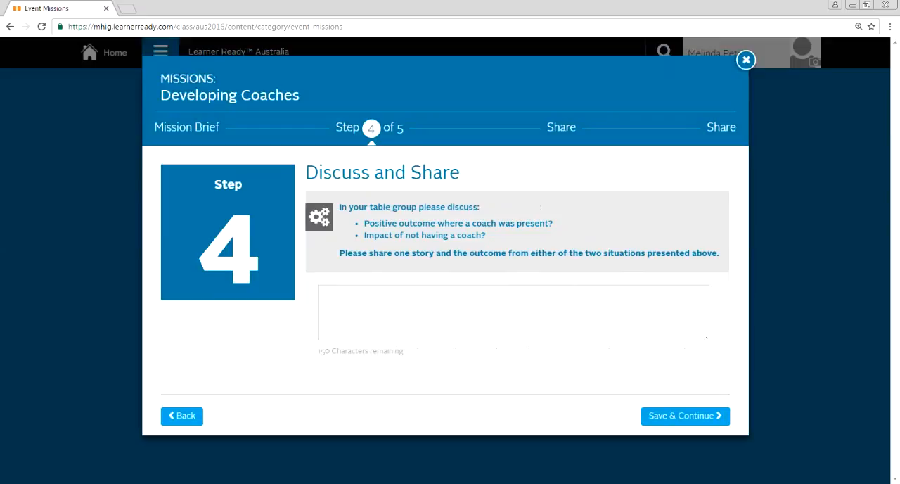
click(512, 312)
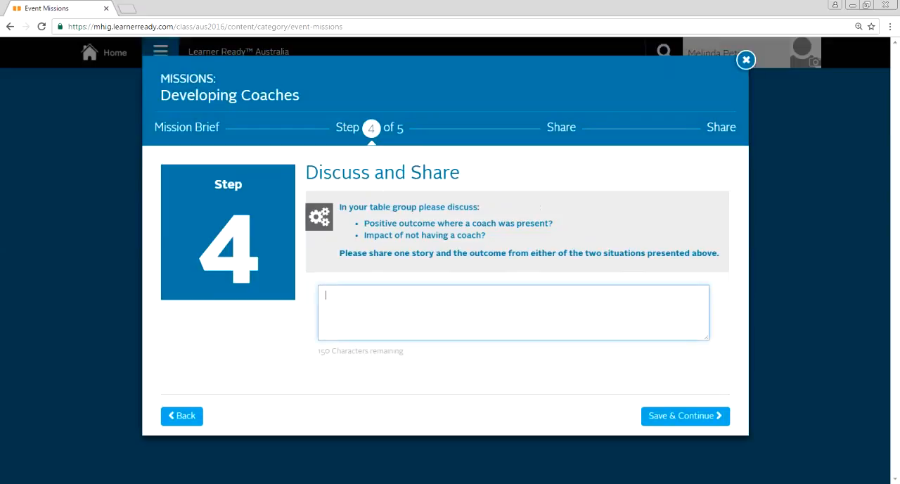
click(684, 415)
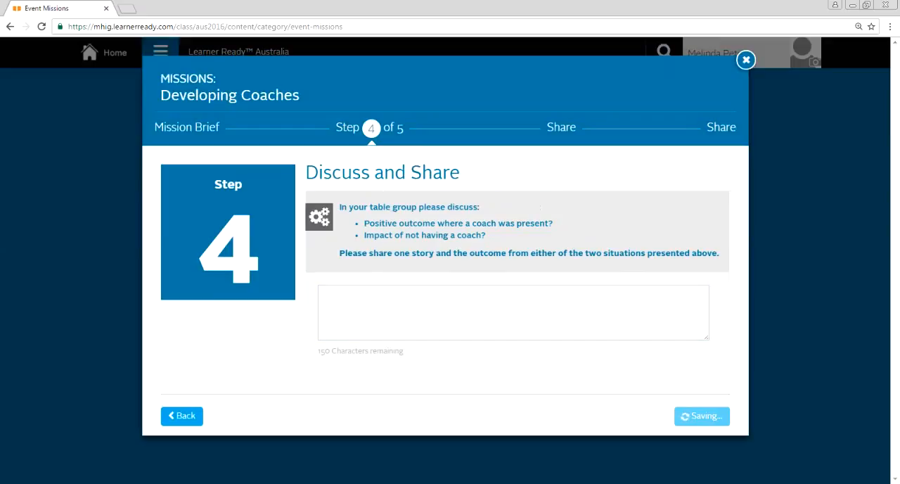
click(701, 416)
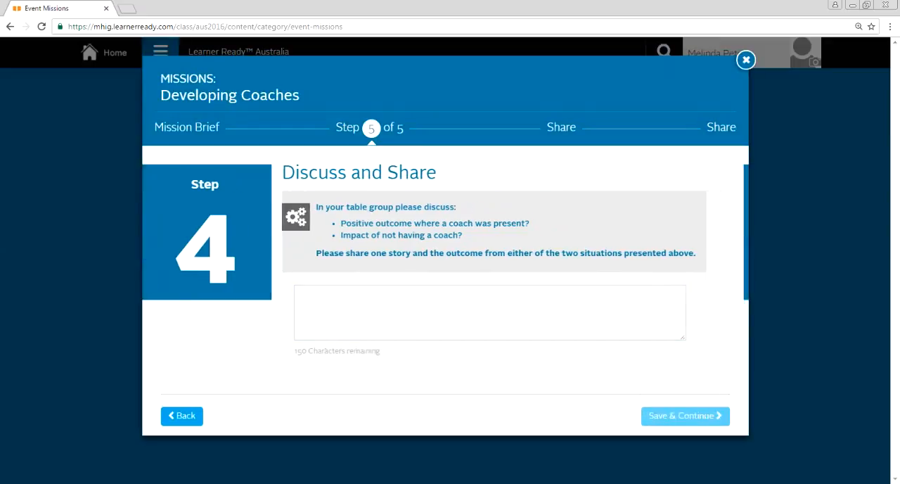
click(684, 415)
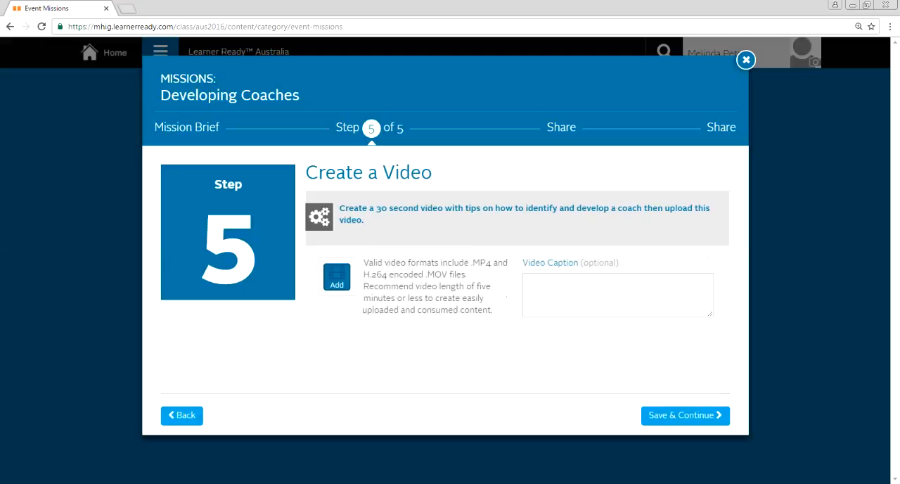
Step: Skip the Step 5 video upload and share the Developing Coaches field report with colleagues
click(686, 415)
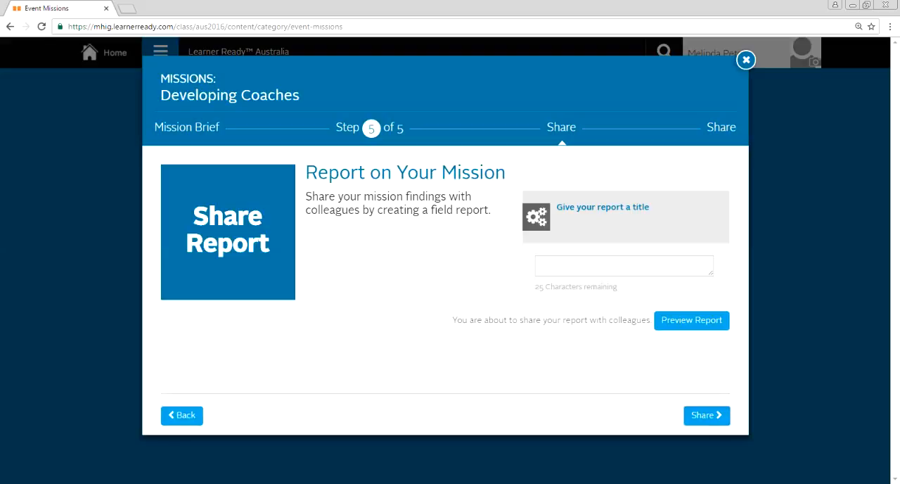
click(706, 416)
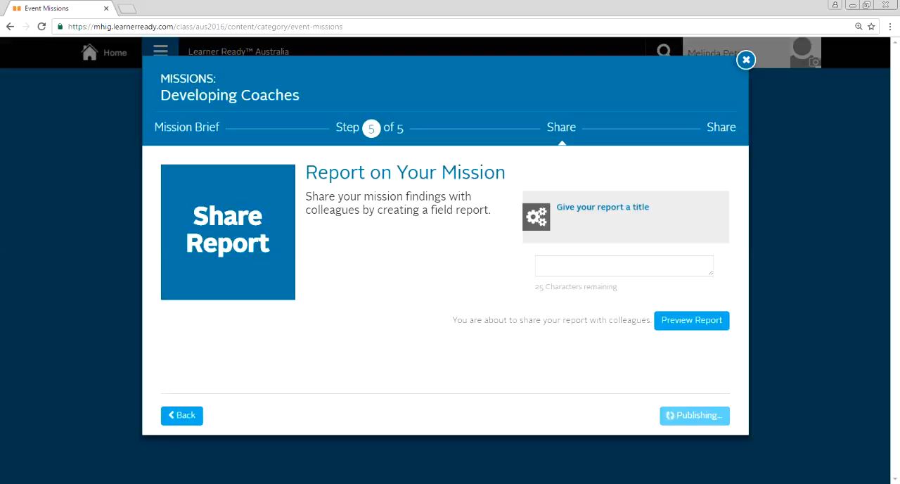
click(694, 416)
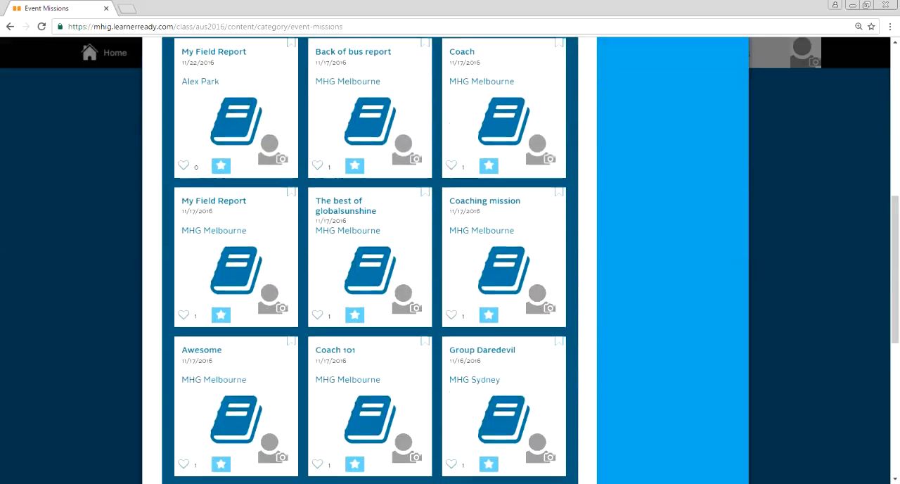
Step: Browse the Field Reports grid to reach the 'The best of globalsunshine' report
scroll(down, 3)
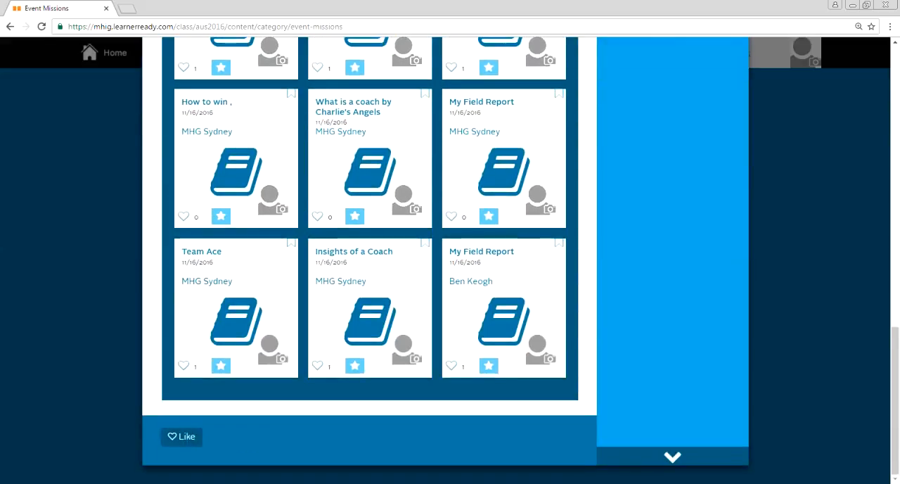
scroll(up, 3)
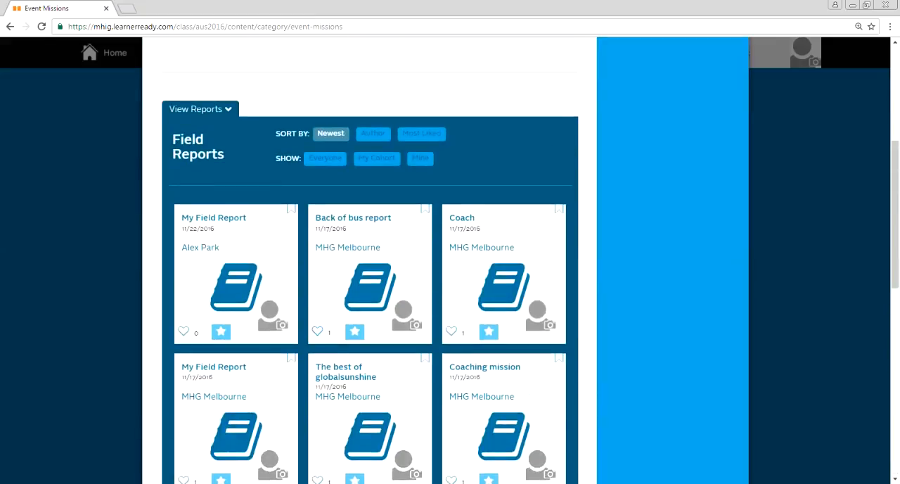
scroll(down, 3)
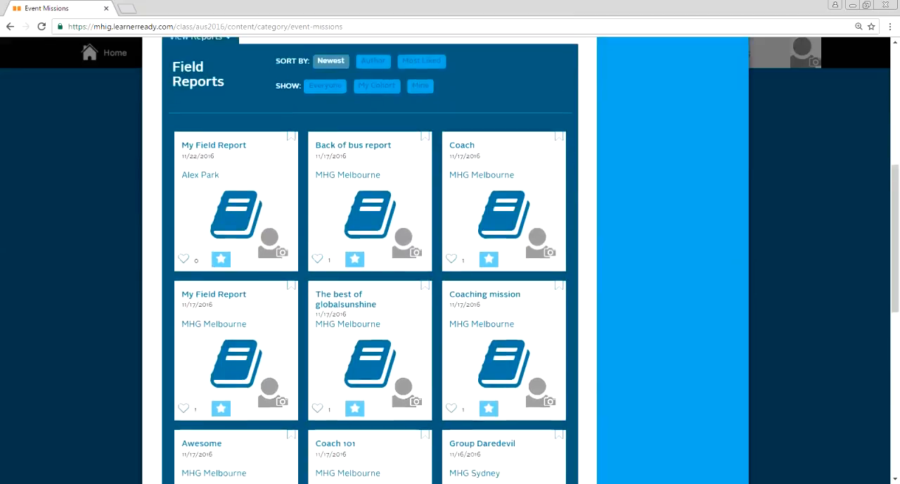
scroll(down, 3)
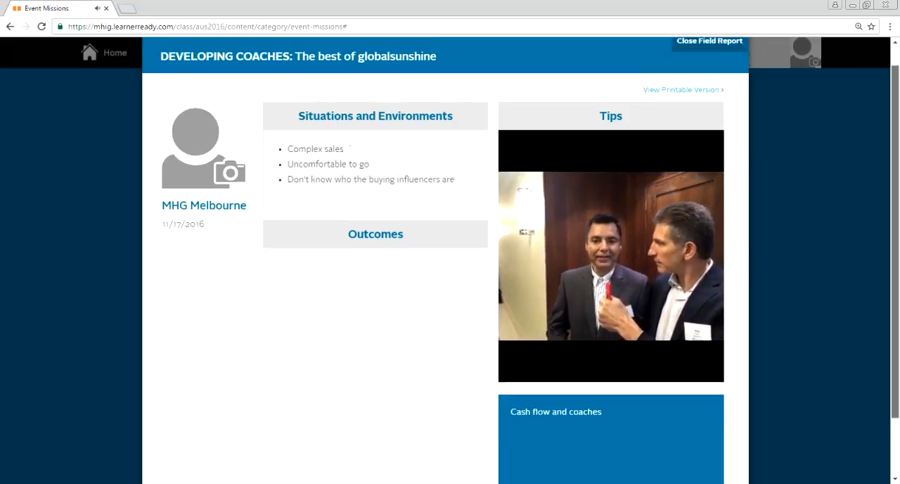
Step: Close the colleague's field report and the Developing Coaches mission, then go to Test Drive
click(709, 40)
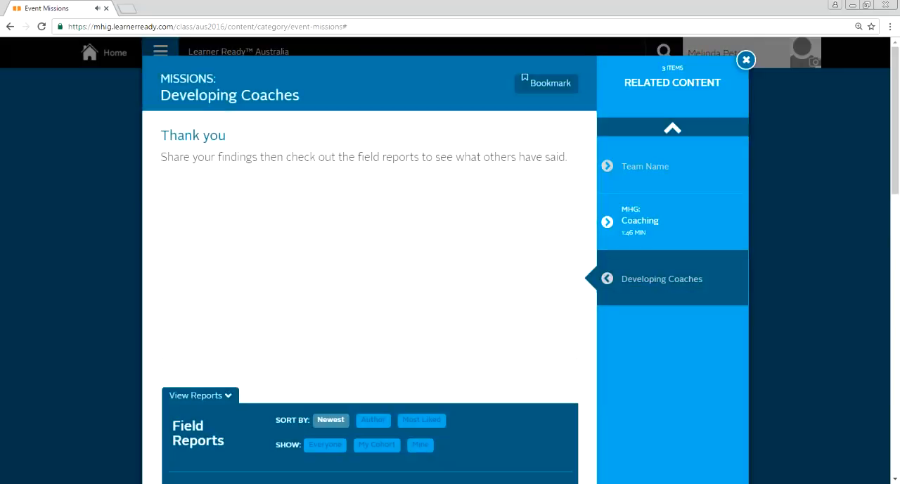
click(746, 60)
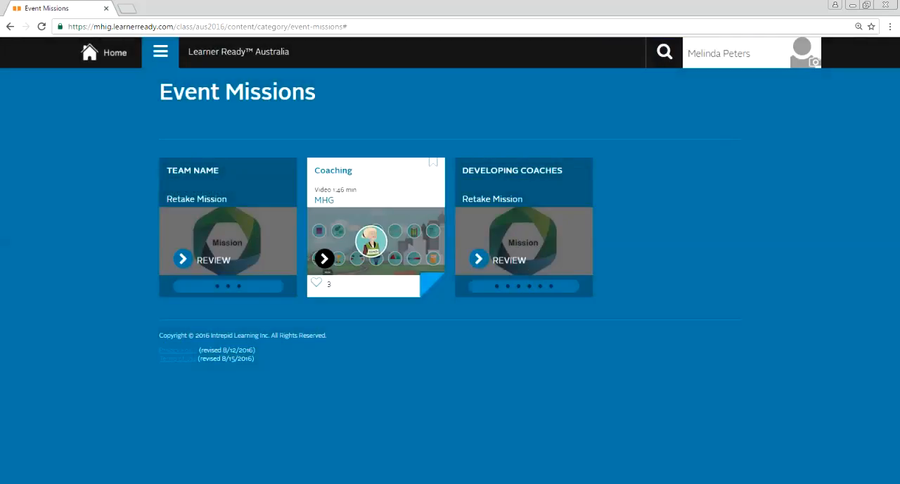
click(160, 51)
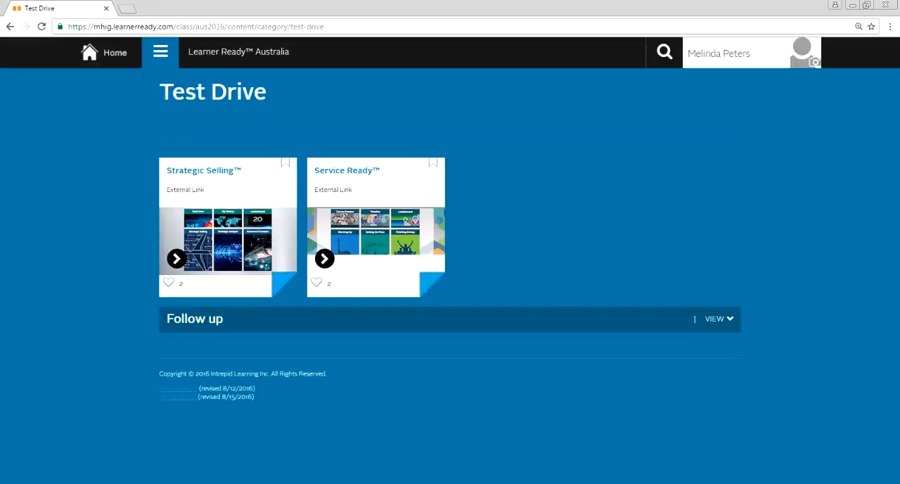
Step: Expand Test Drive's Follow up section to reach the Discussion item
click(325, 258)
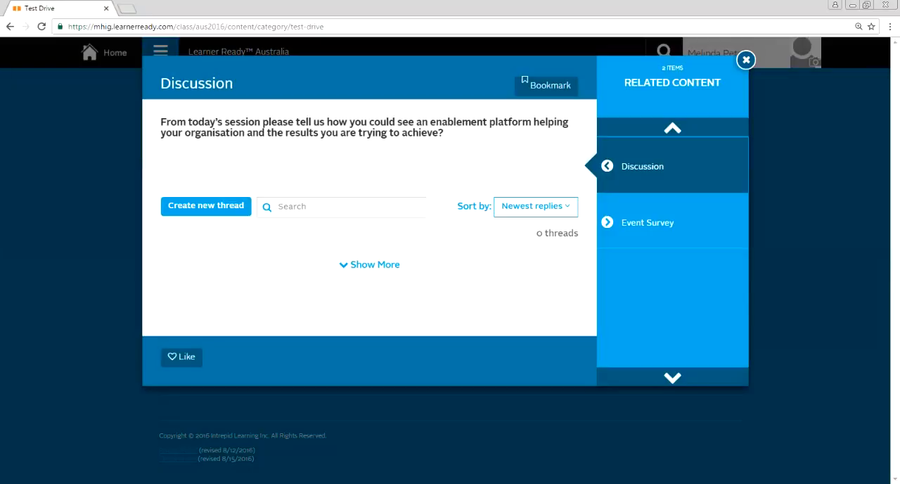
Step: Close the Discussion window to return to the Test Drive Follow up list
click(745, 59)
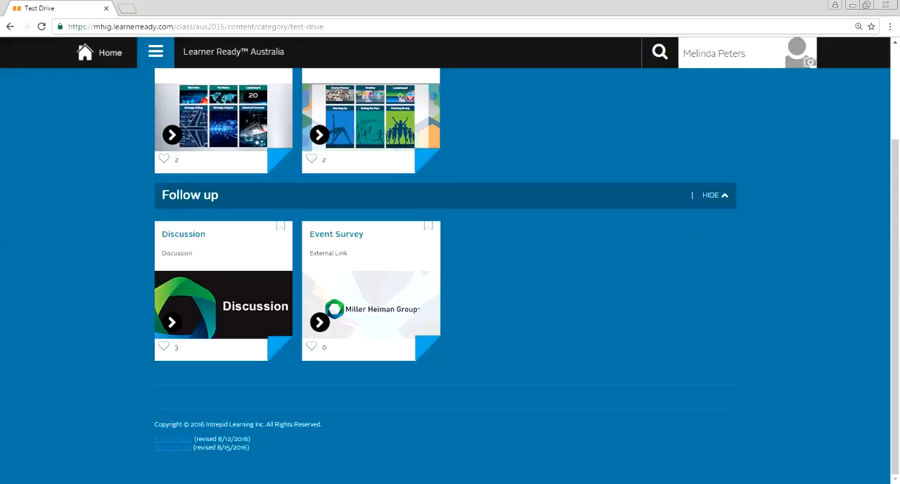
scroll(up, 3)
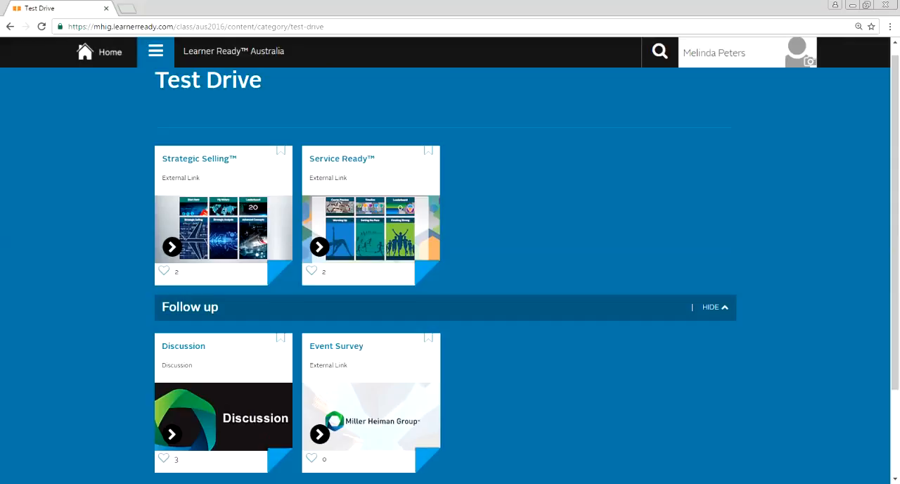
scroll(down, 3)
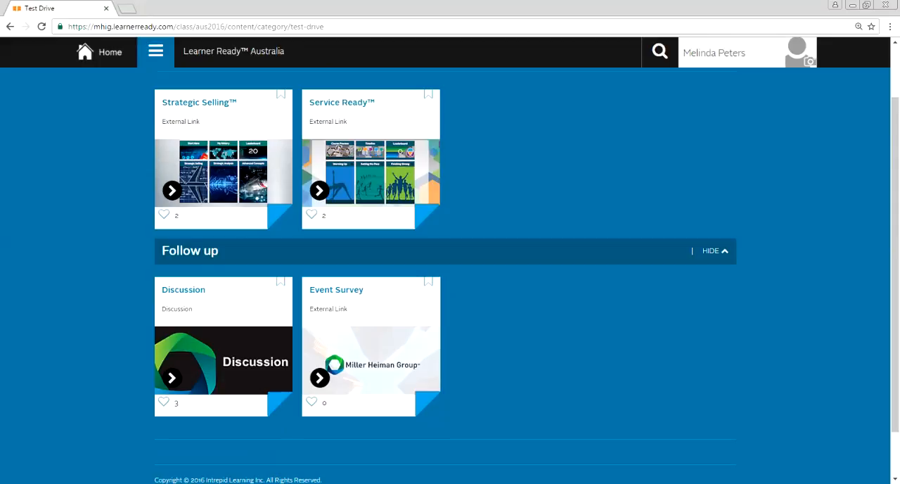